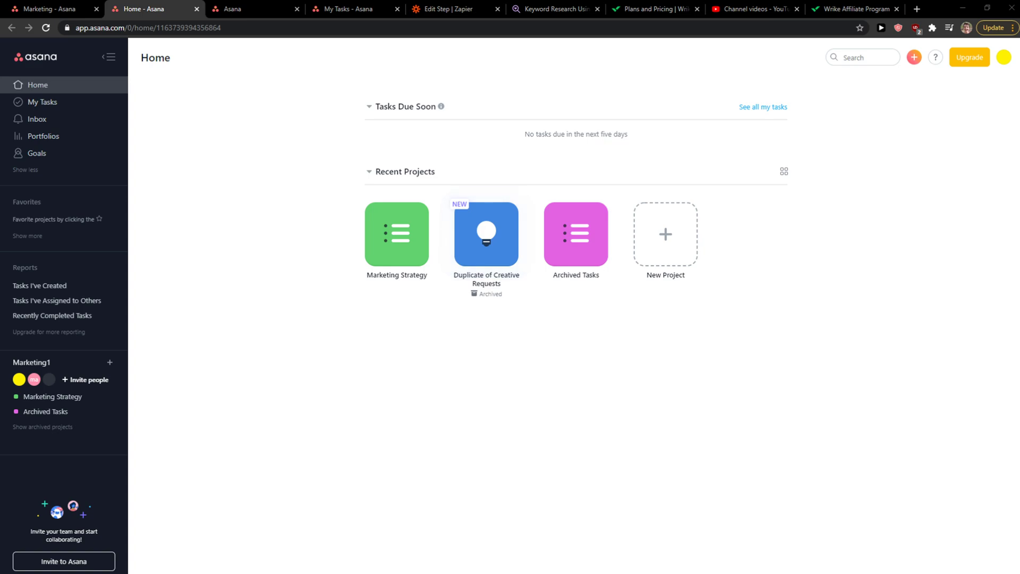
mouse_move(486, 233)
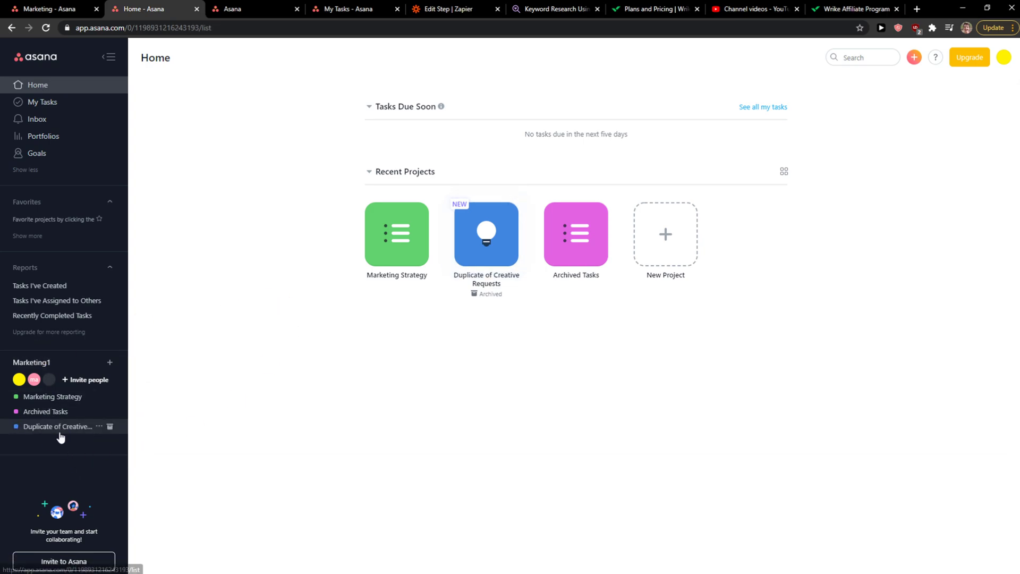
- Open the Duplicate of Creative Requests project and its options menu in the sidebar
left_click(57, 426)
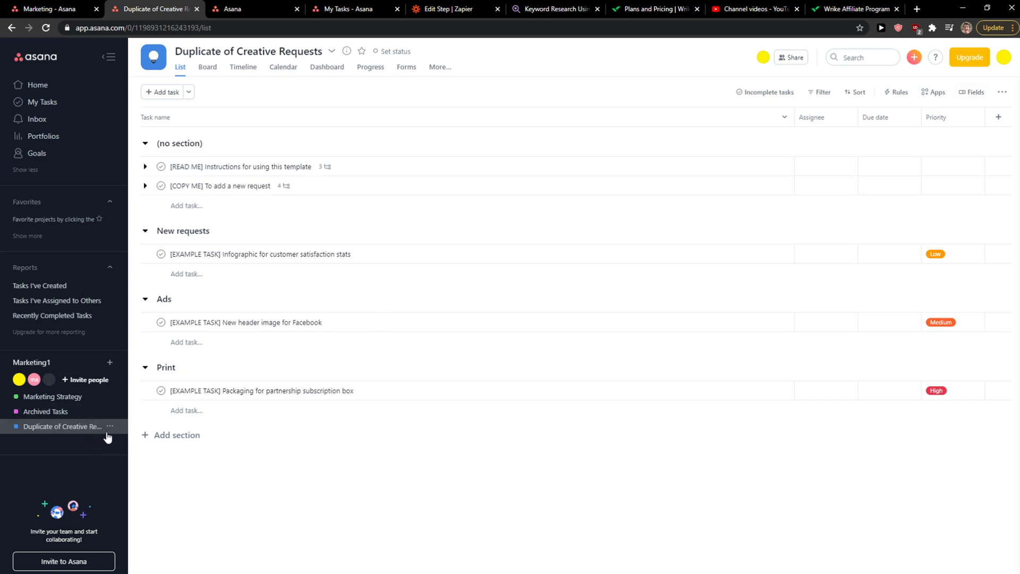
left_click(110, 426)
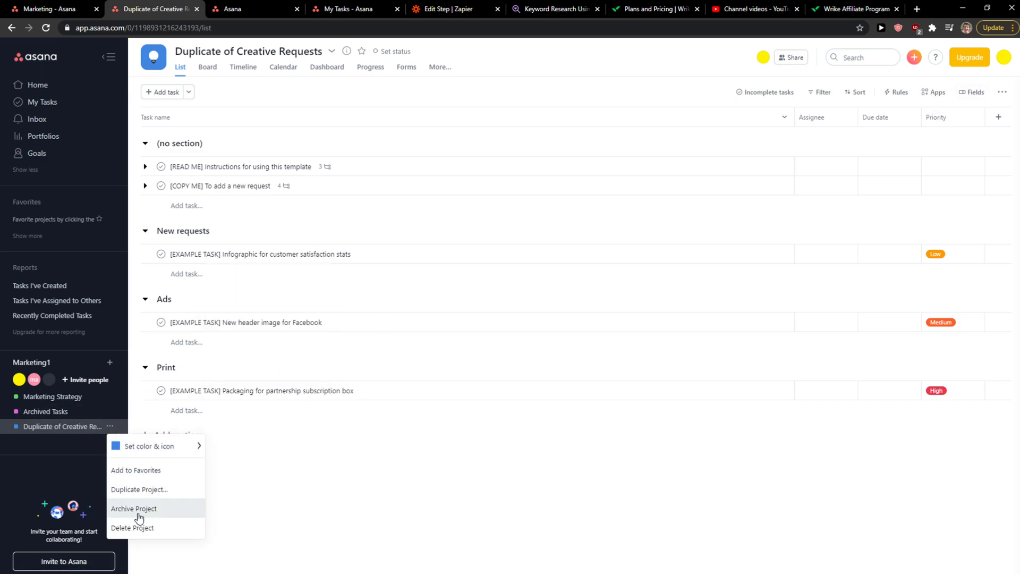
- Archive Duplicate of Creative Requests and show archived projects in the sidebar
left_click(134, 509)
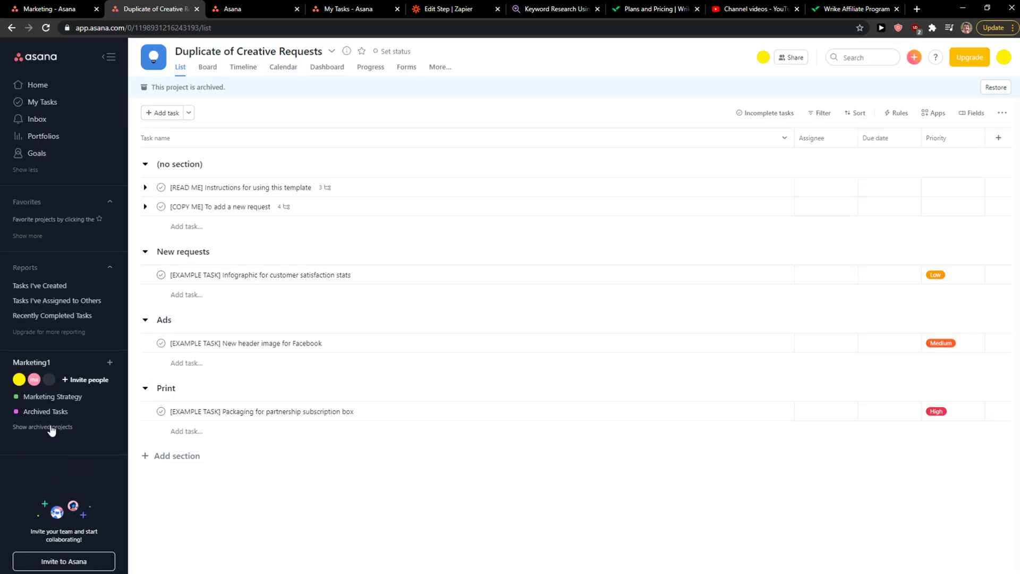
left_click(42, 426)
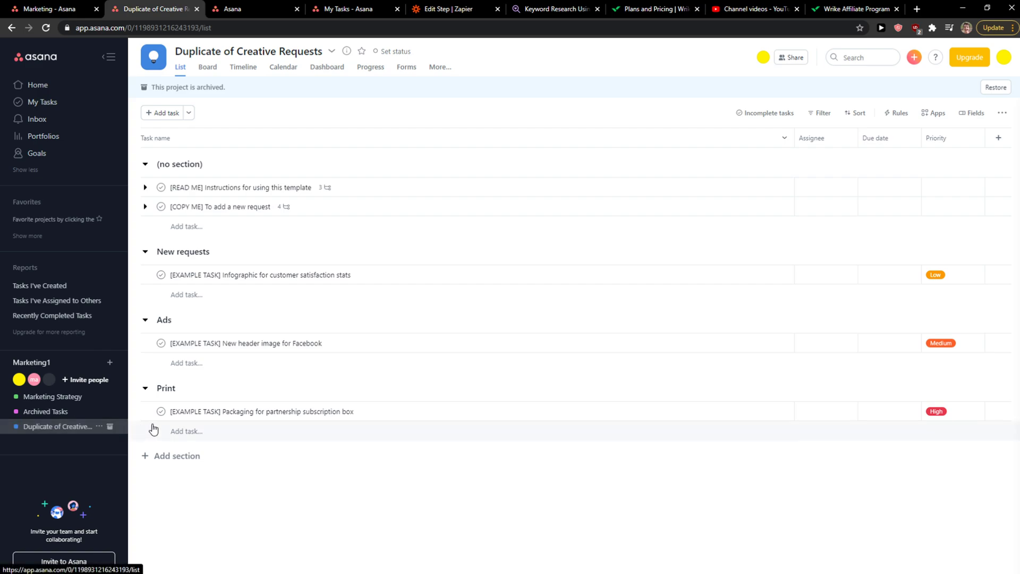